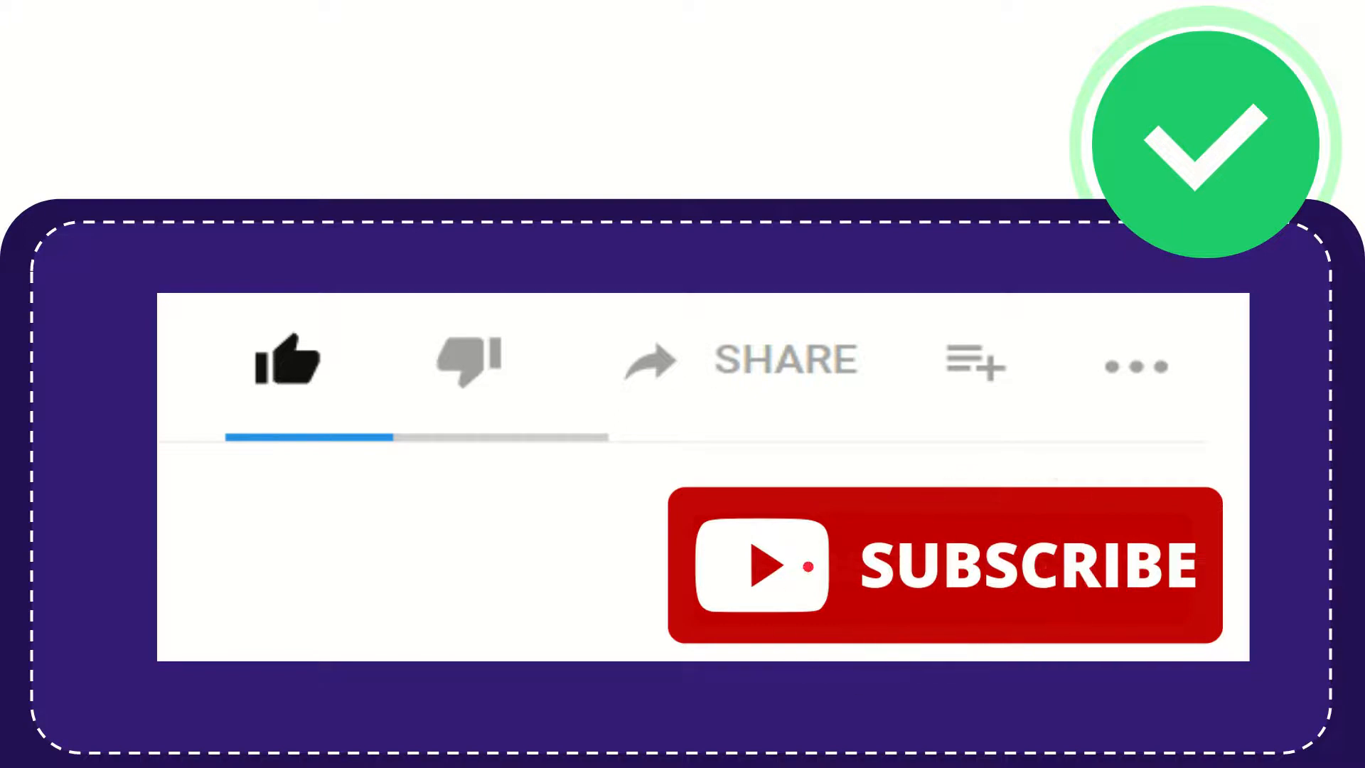
left_click(283, 360)
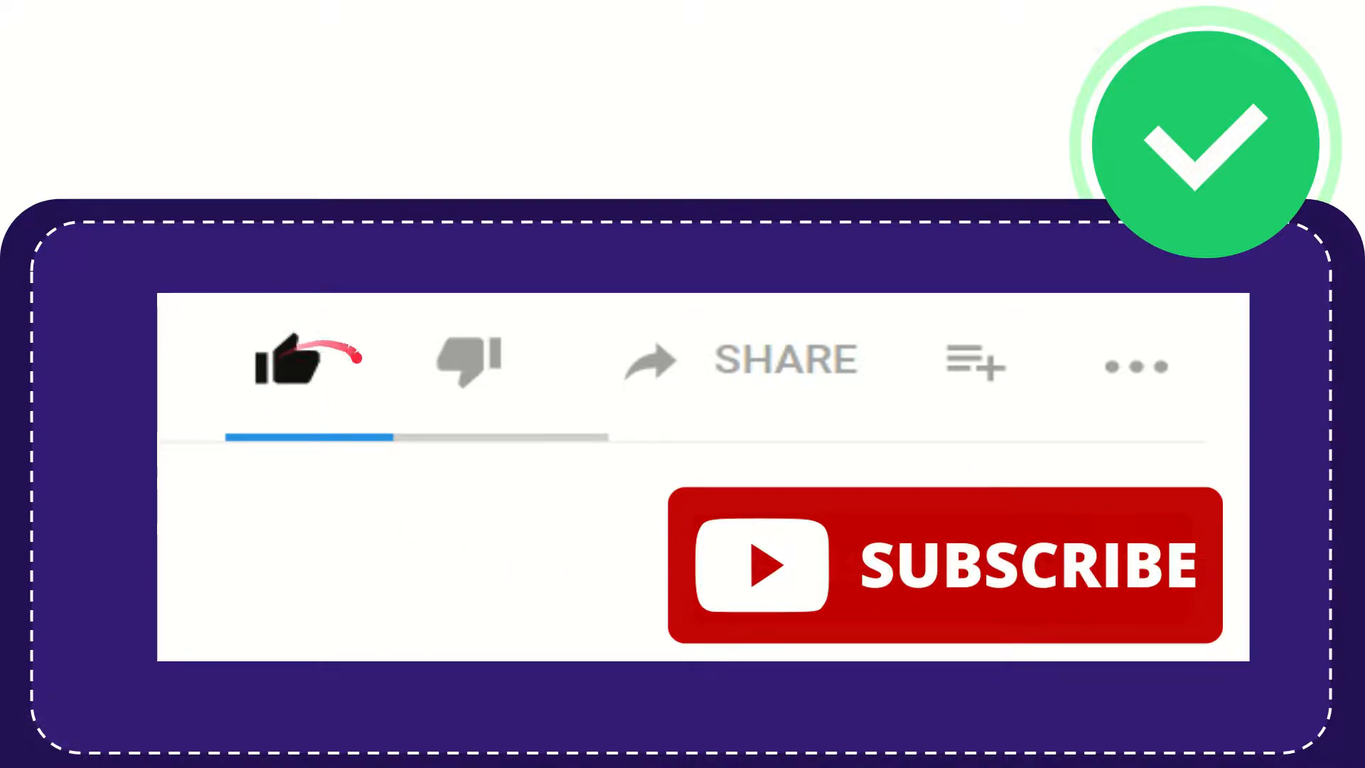